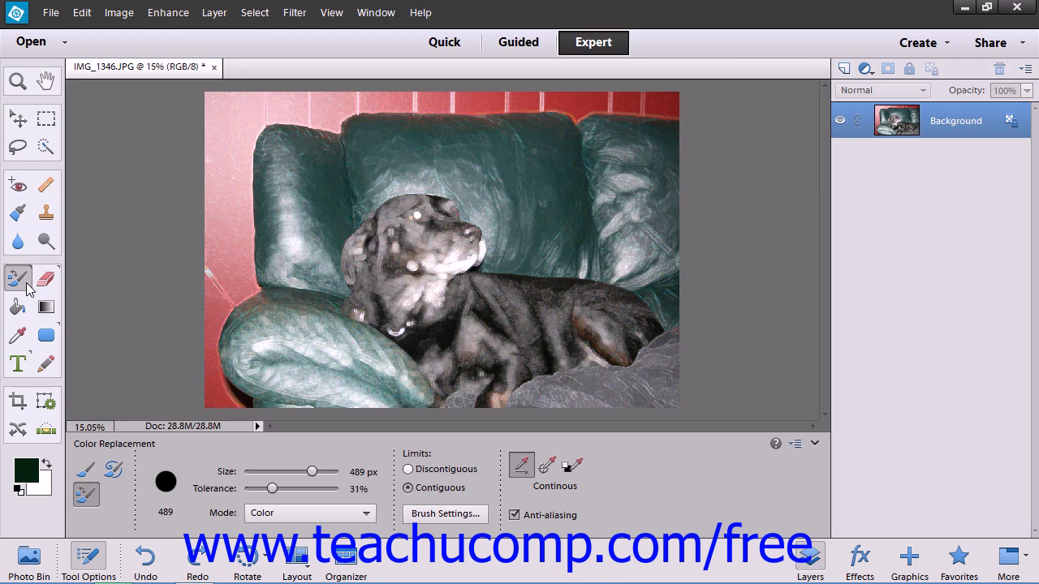
# Choose the Color Replacement Tool from the brush group in the toolbox
pyautogui.click(18, 277)
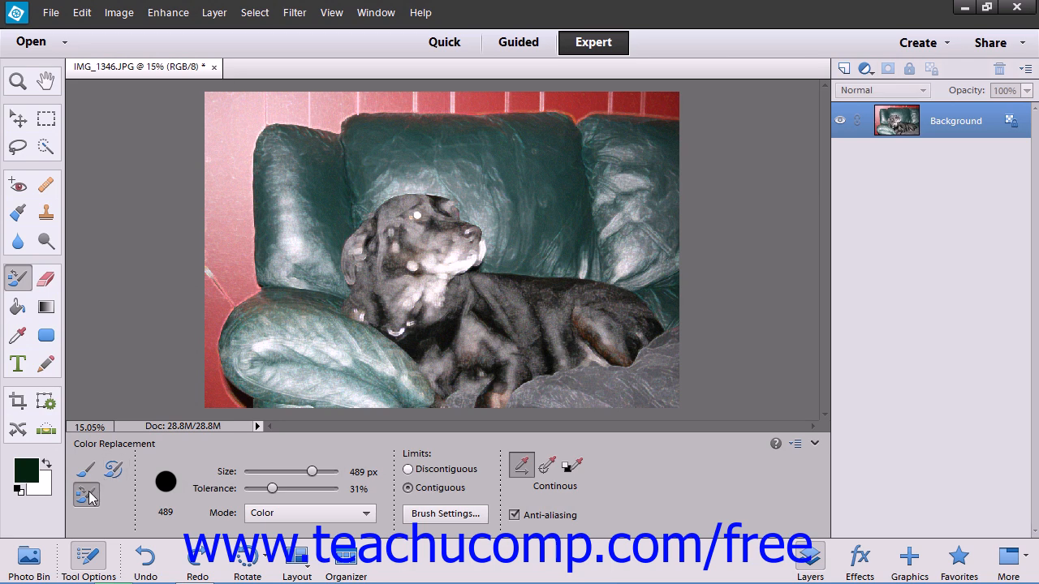
pyautogui.moveTo(88, 495)
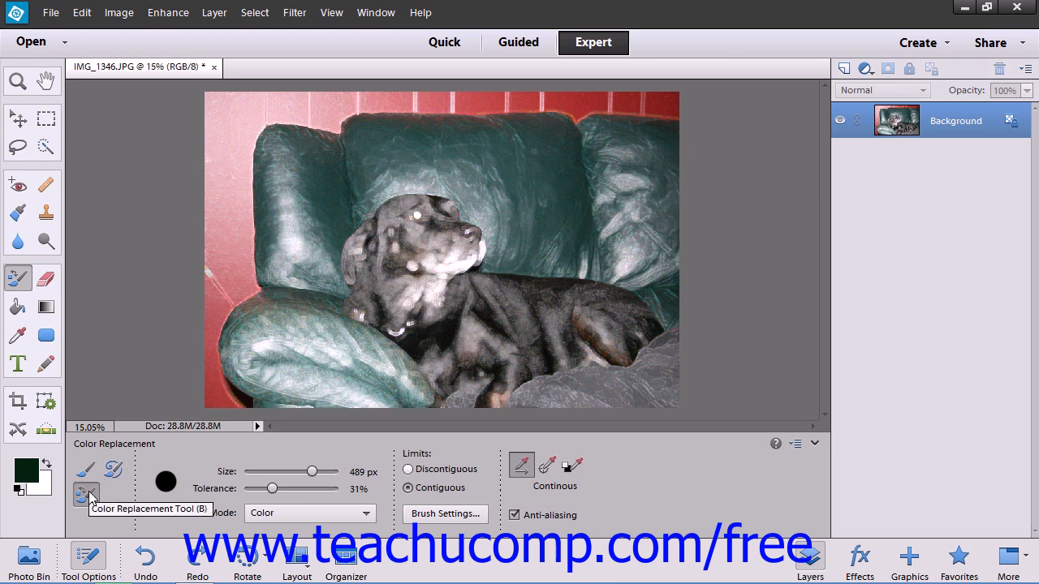
pyautogui.click(84, 493)
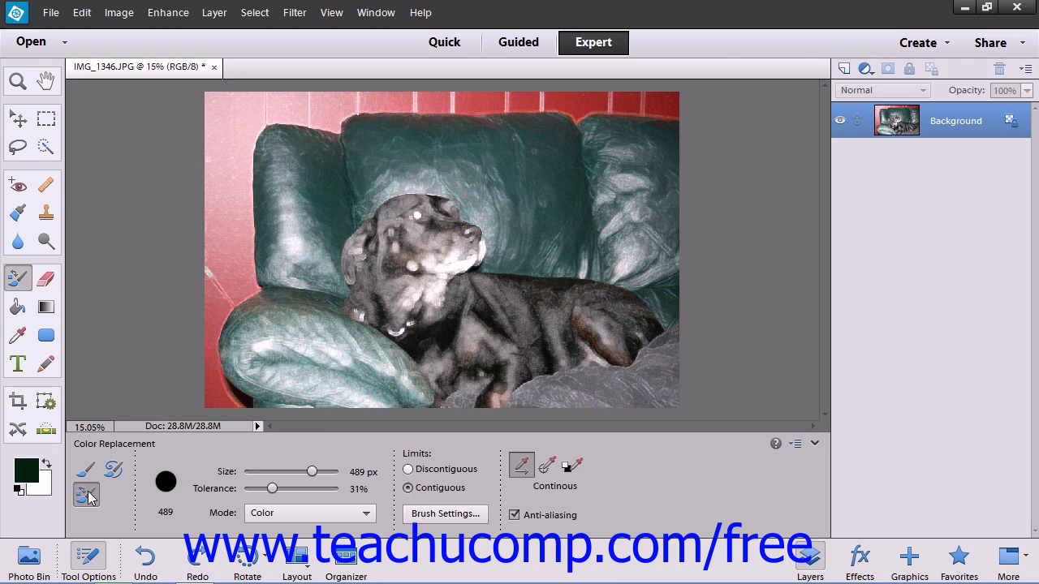
pyautogui.moveTo(85, 495)
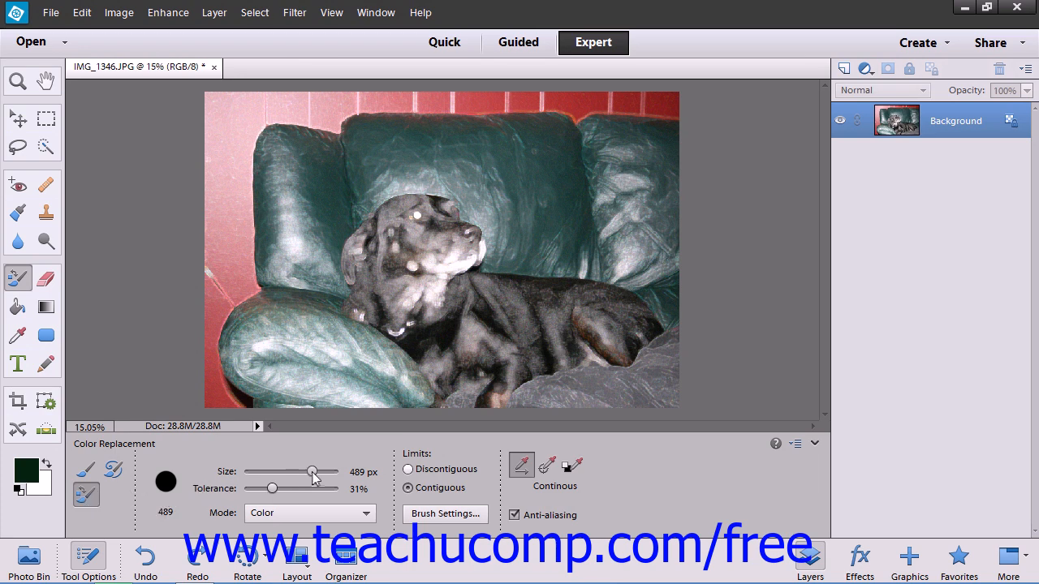
# Set the brush Size to 605 px and Tolerance to 34%
pyautogui.moveTo(312, 472); pyautogui.dragTo(321, 472)
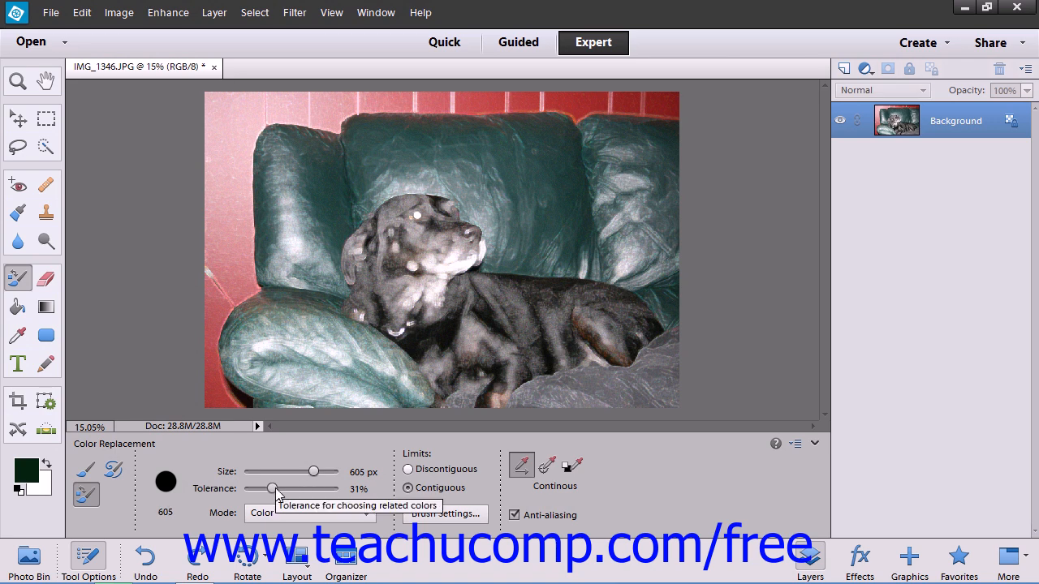
pyautogui.moveTo(273, 489); pyautogui.dragTo(276, 489)
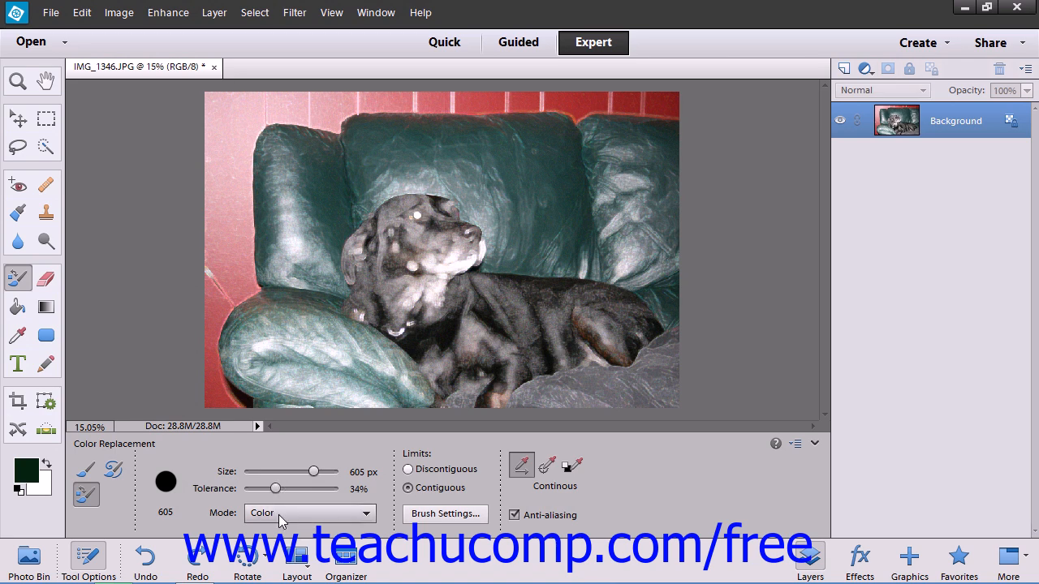
pyautogui.click(309, 513)
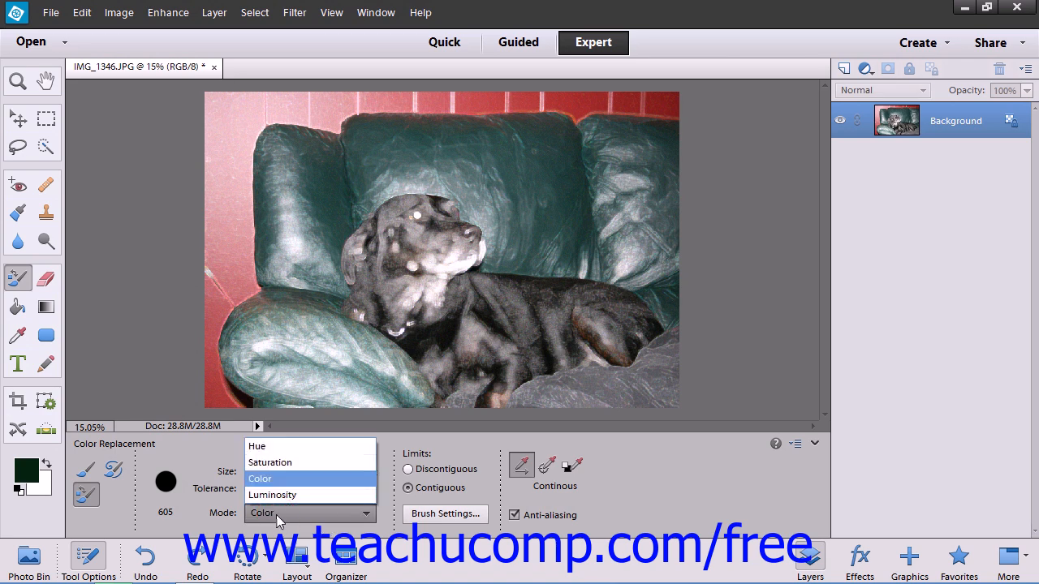
pyautogui.moveTo(272, 446)
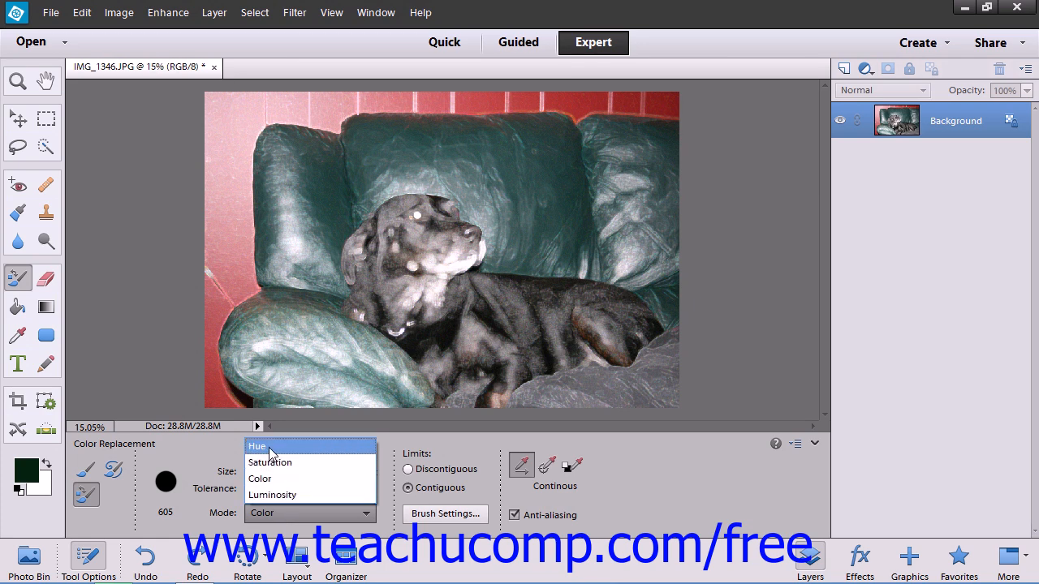
pyautogui.moveTo(269, 461)
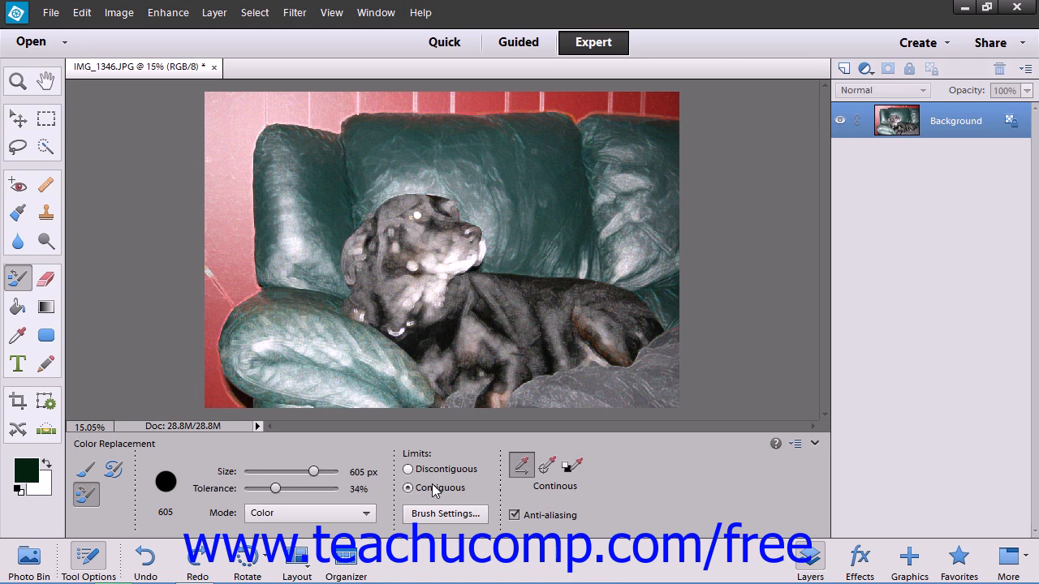
pyautogui.click(406, 487)
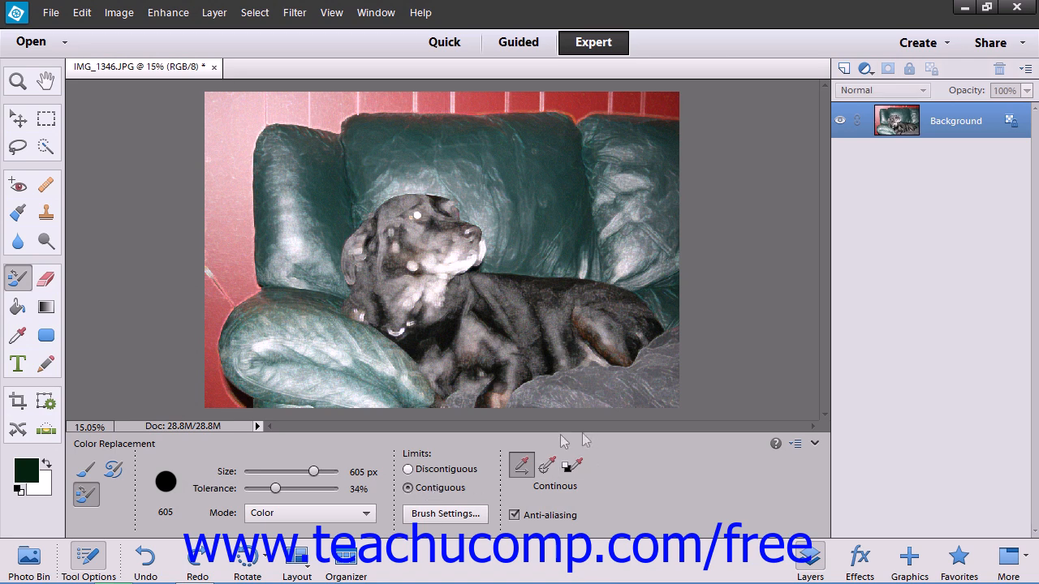
pyautogui.moveTo(521, 464)
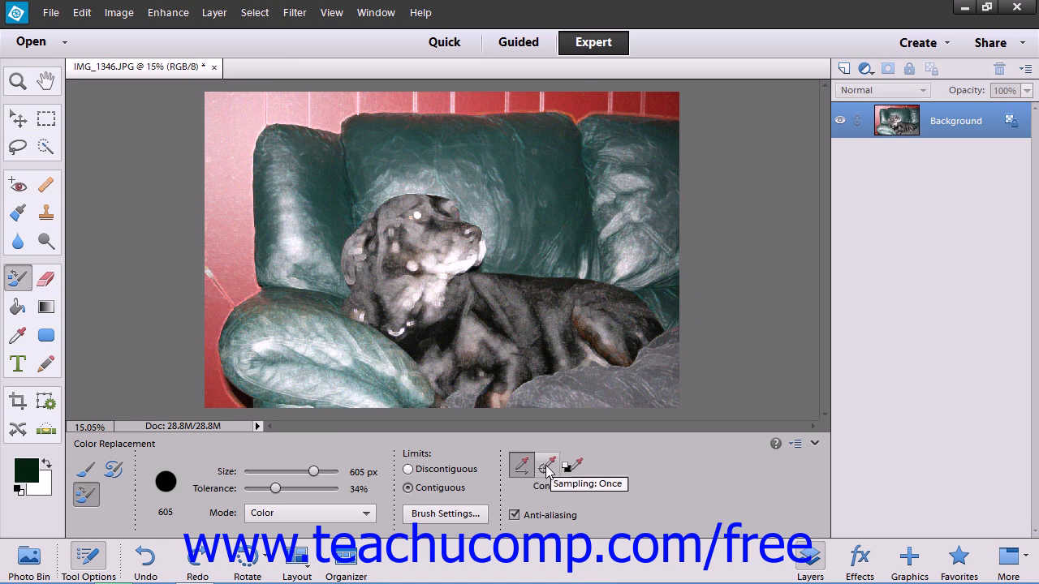
pyautogui.click(549, 465)
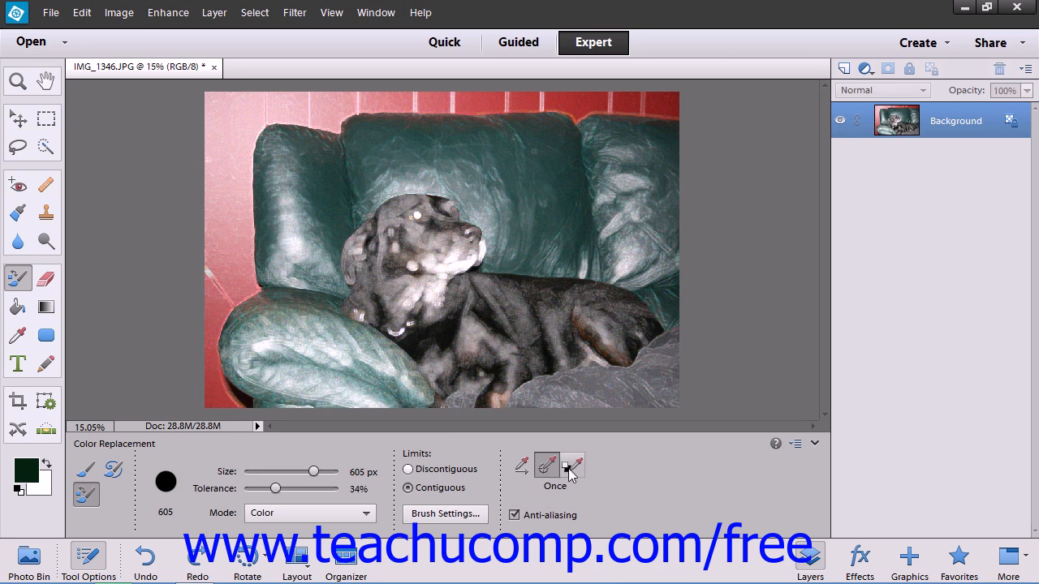
pyautogui.click(571, 464)
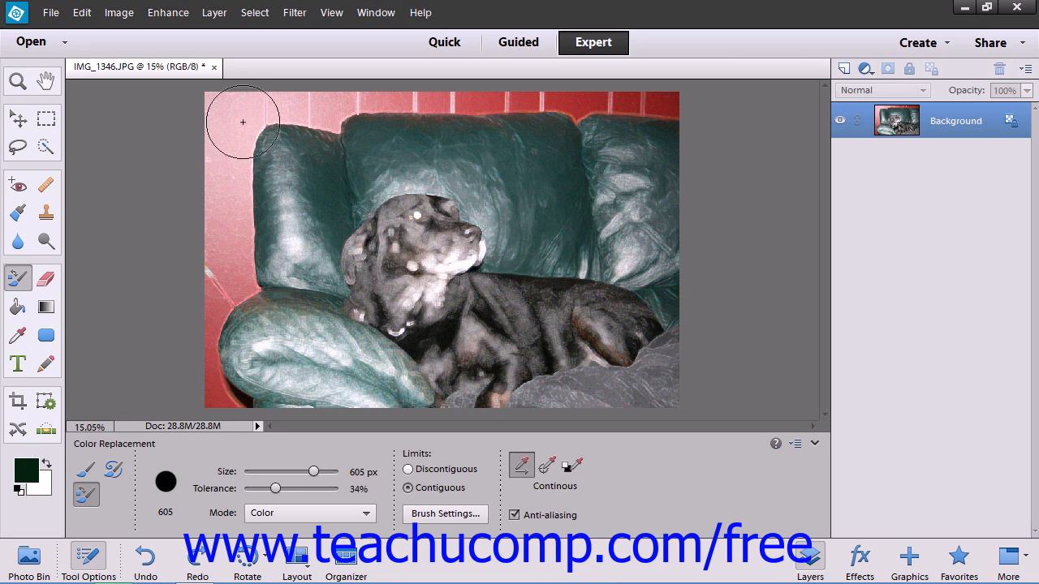
pyautogui.moveTo(231, 118)
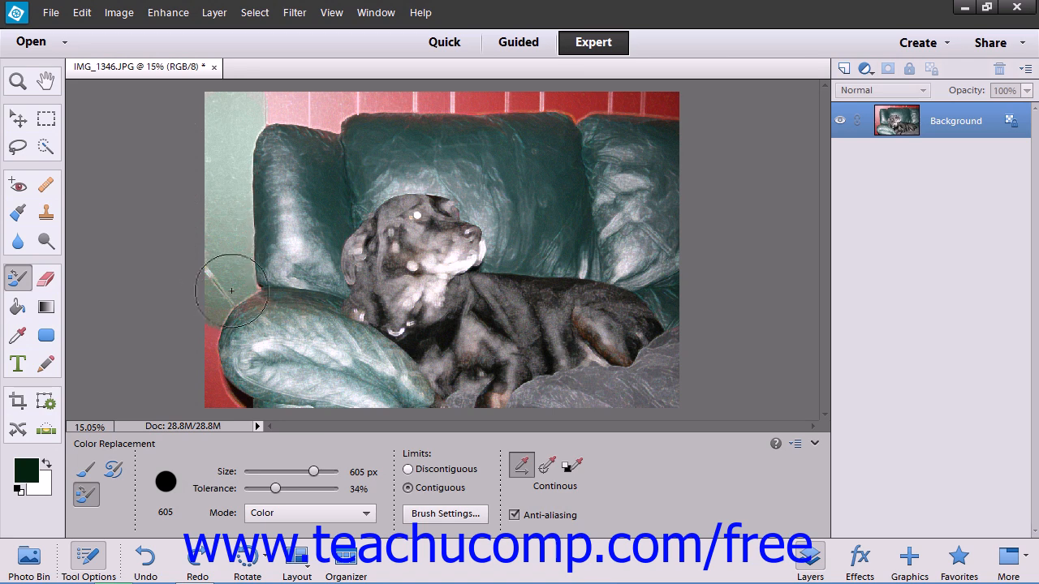
# Paint green over the red brick wall along the left edge and across the top
pyautogui.moveTo(230, 291); pyautogui.dragTo(224, 406)
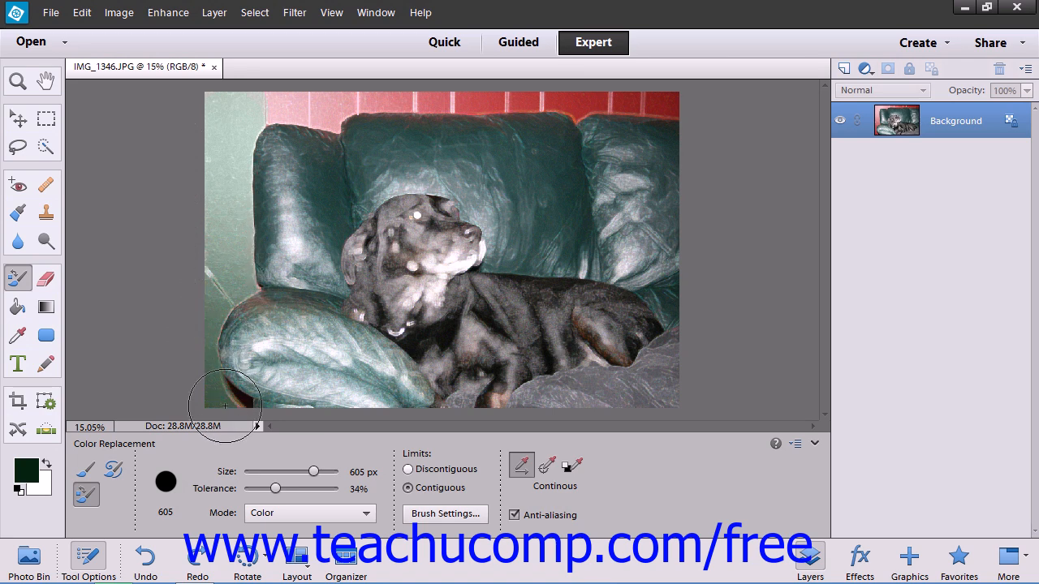
pyautogui.moveTo(276, 110)
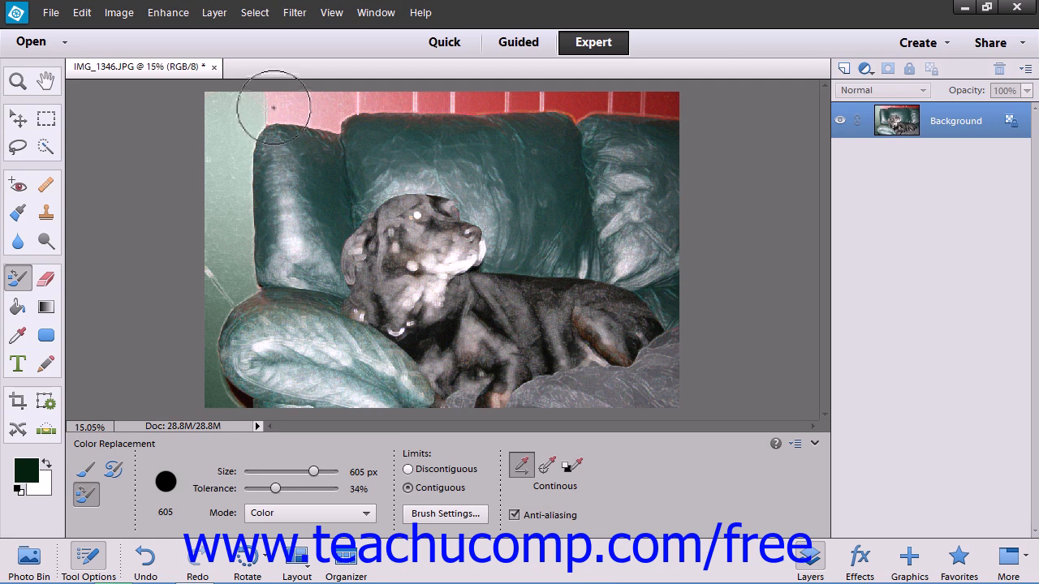
pyautogui.moveTo(273, 110); pyautogui.dragTo(347, 110)
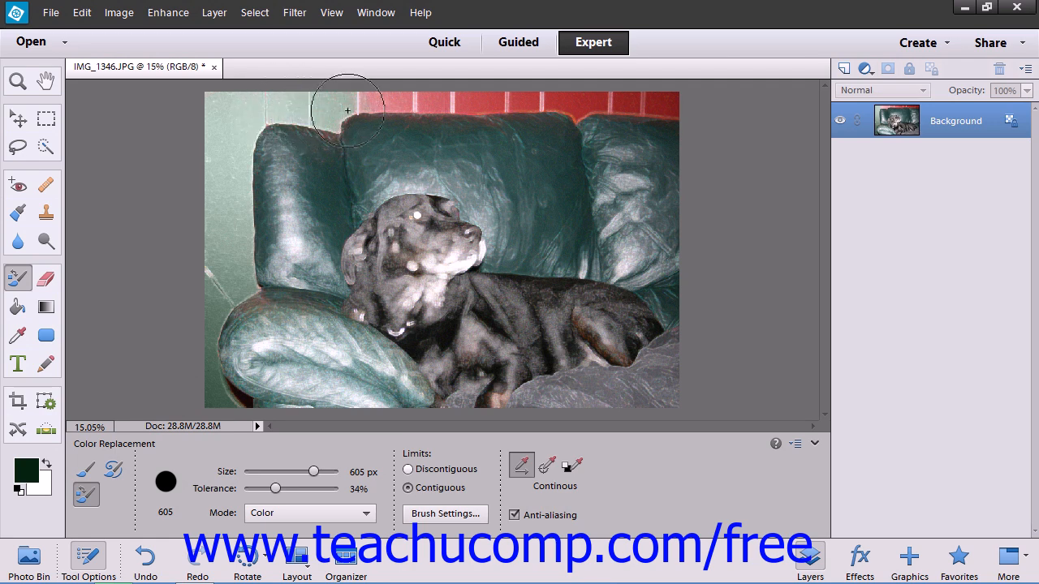
pyautogui.moveTo(347, 111); pyautogui.dragTo(452, 104)
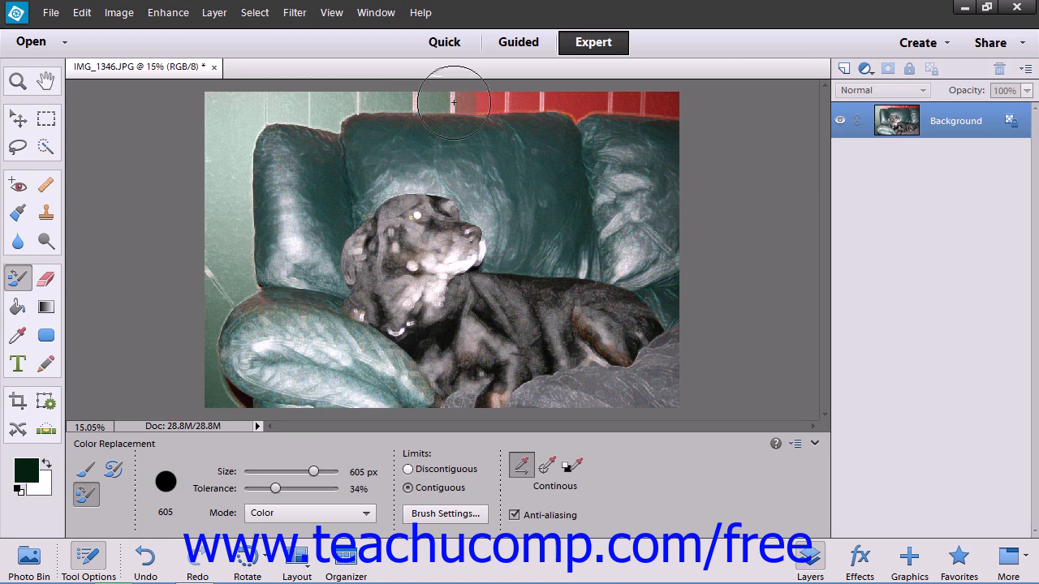
pyautogui.moveTo(453, 104); pyautogui.dragTo(503, 104)
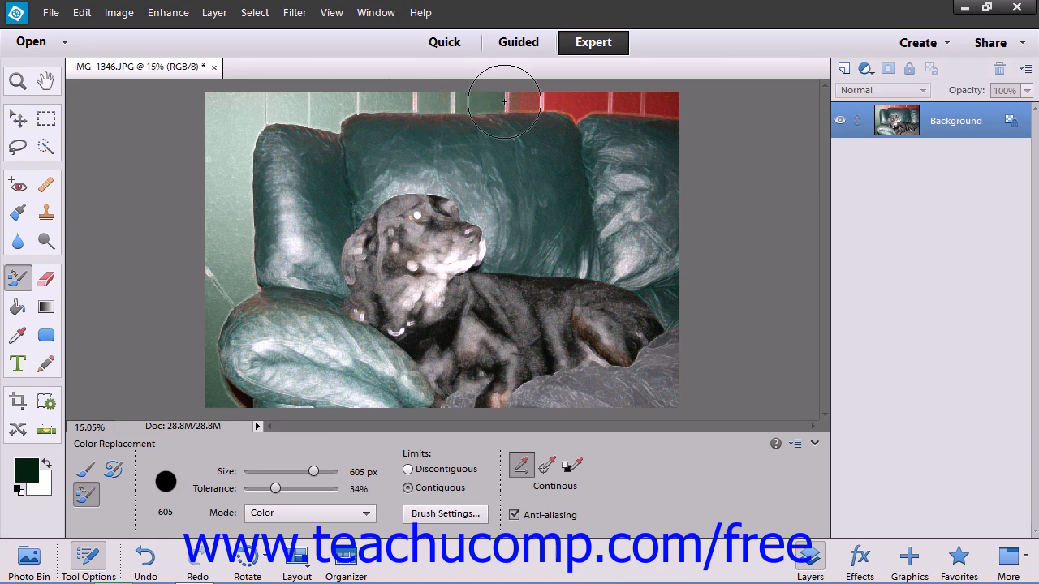
pyautogui.moveTo(503, 101); pyautogui.dragTo(542, 100)
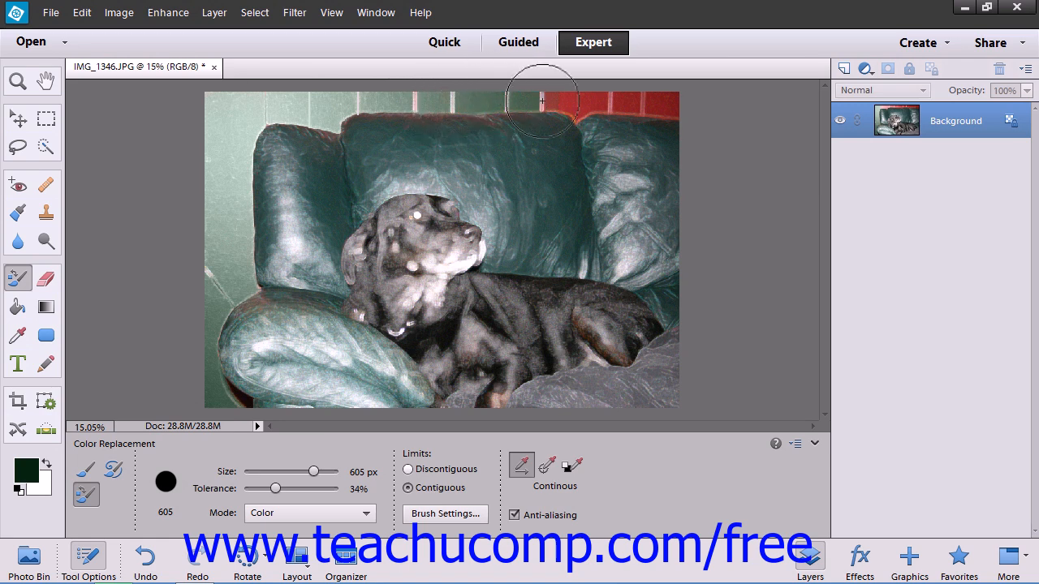
pyautogui.moveTo(542, 106); pyautogui.dragTo(630, 106)
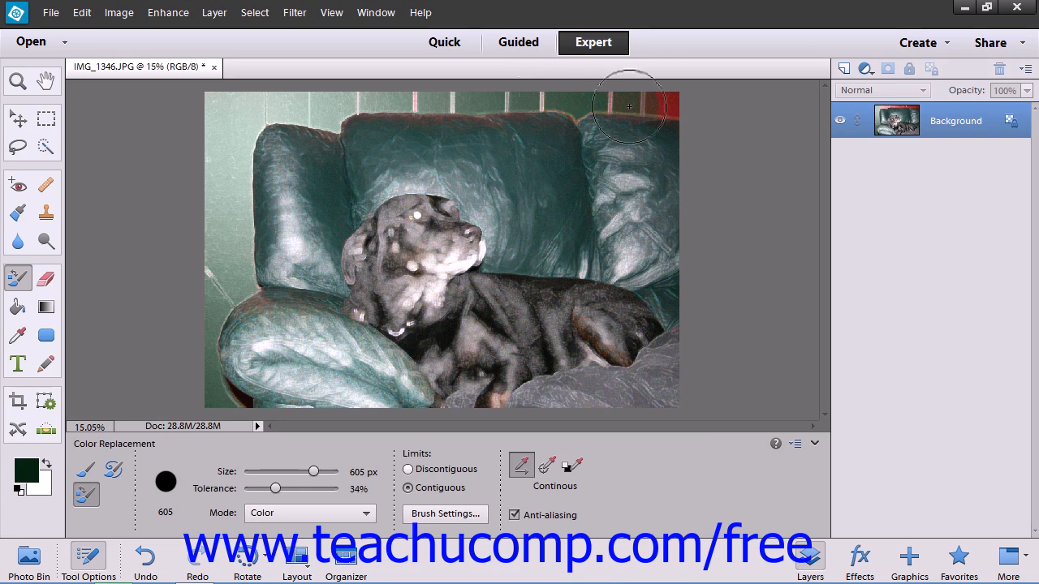
pyautogui.moveTo(750, 156)
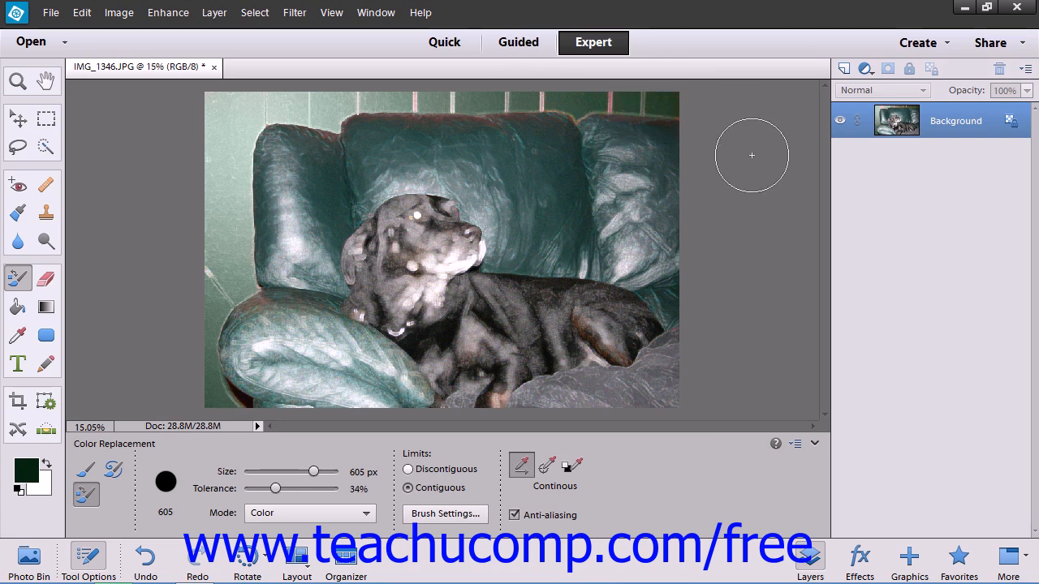